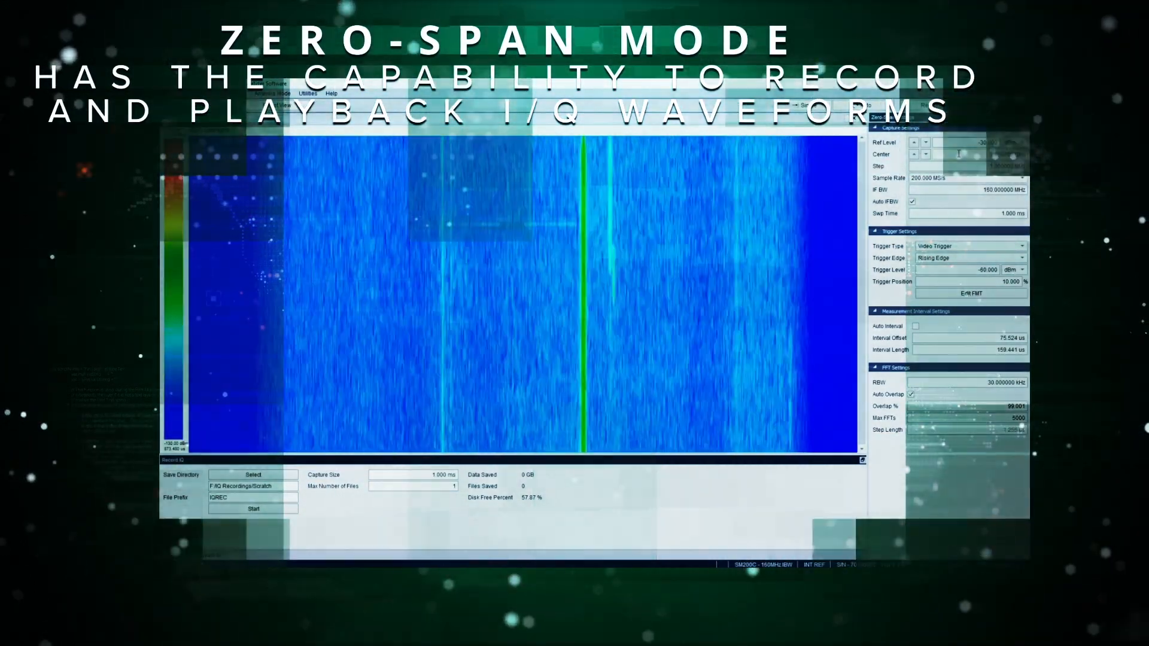
# Show the list of measurement types available to add in zero-span mode.
pyautogui.click(53, 35)
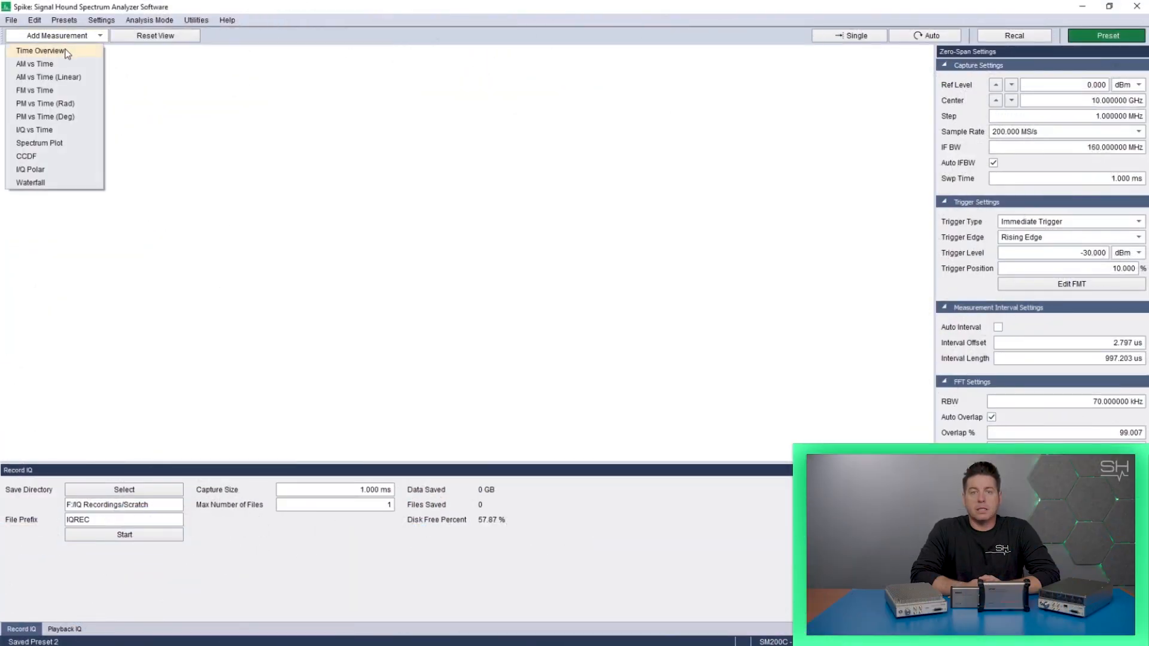
# Add Time Overview, I/Q vs Time and I/Q Polar measurements to the zero-span layout.
pyautogui.click(41, 50)
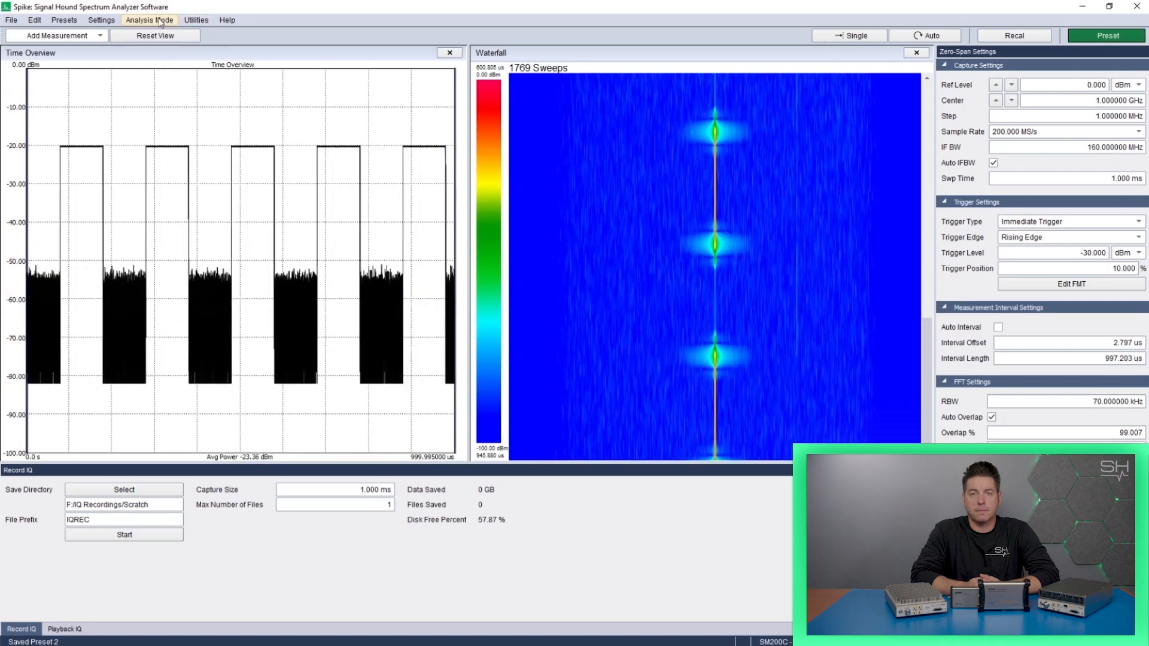
pyautogui.click(55, 35)
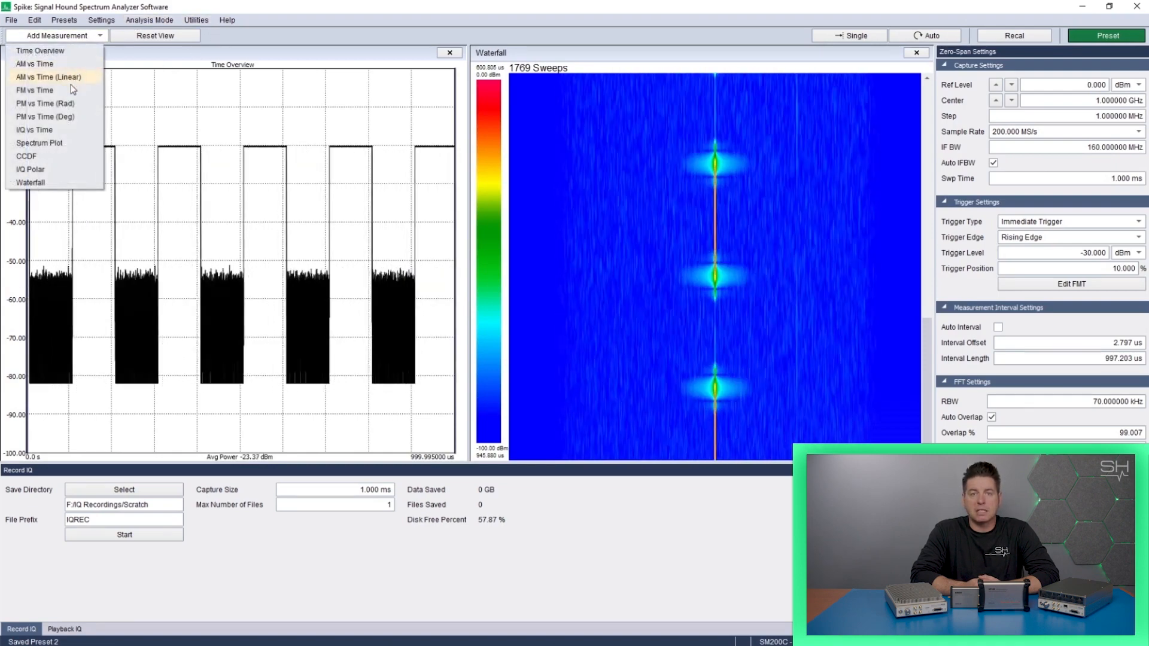
pyautogui.click(34, 129)
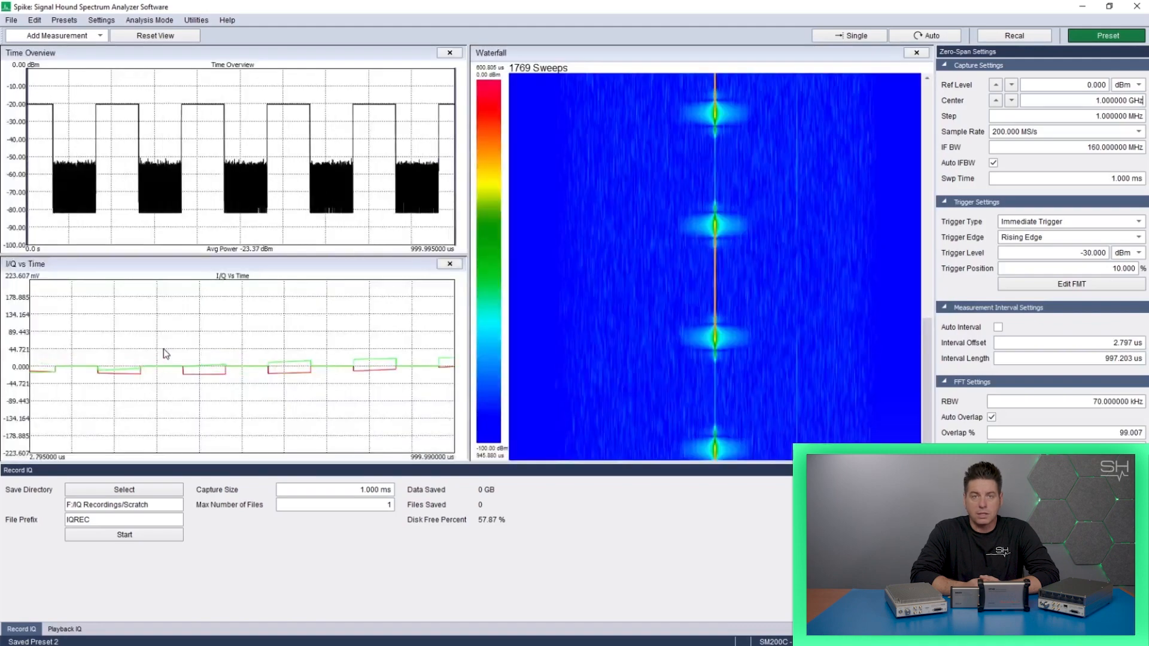
pyautogui.click(53, 35)
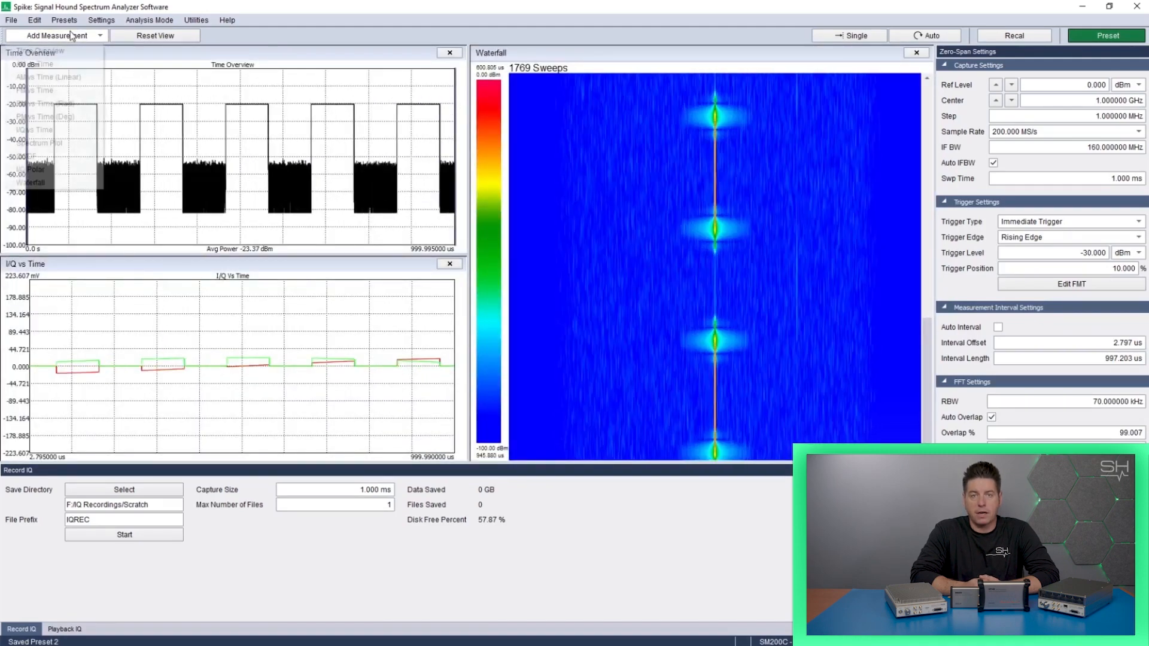
pyautogui.click(55, 35)
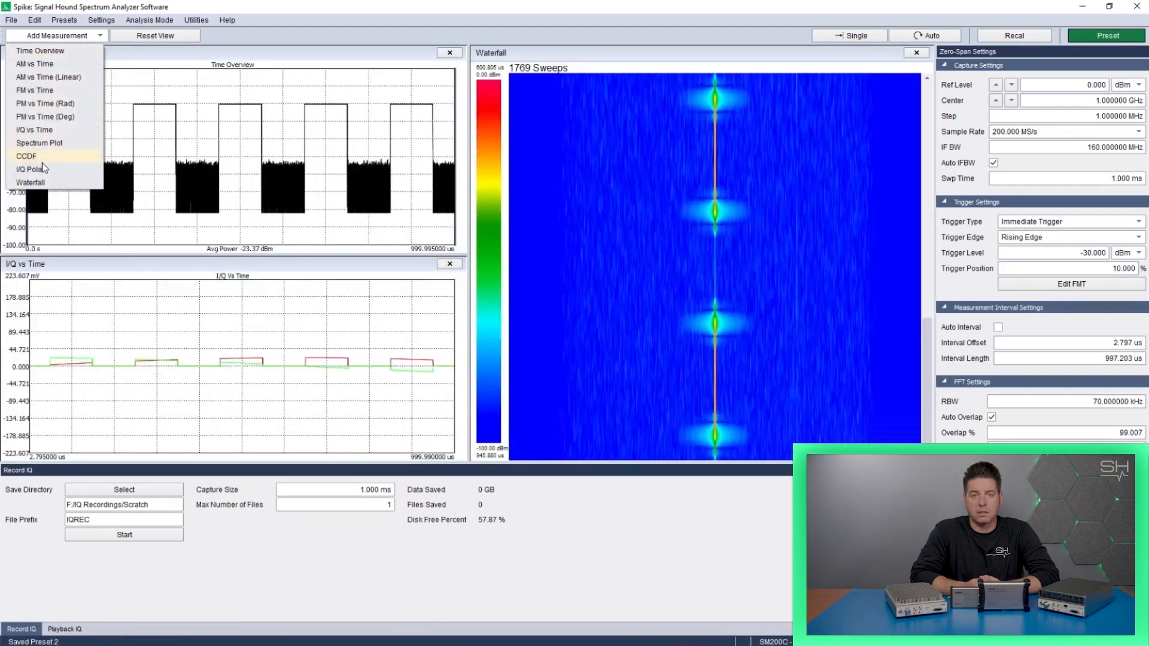
pyautogui.click(34, 169)
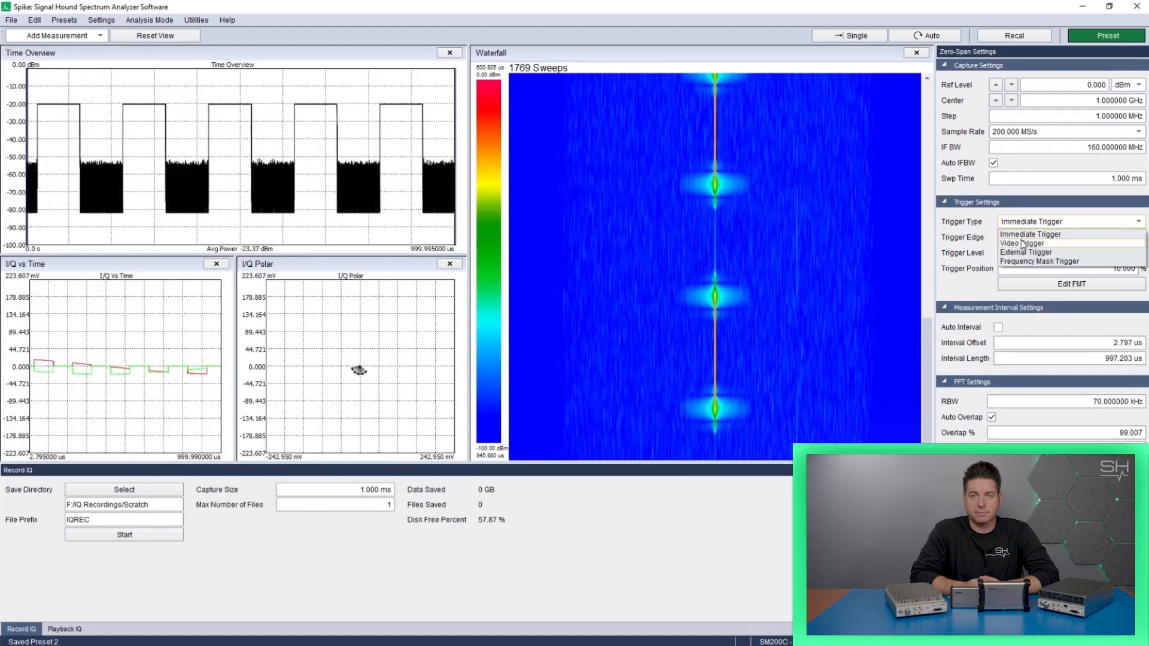
# Switch the trigger type to Video Trigger.
pyautogui.click(1025, 243)
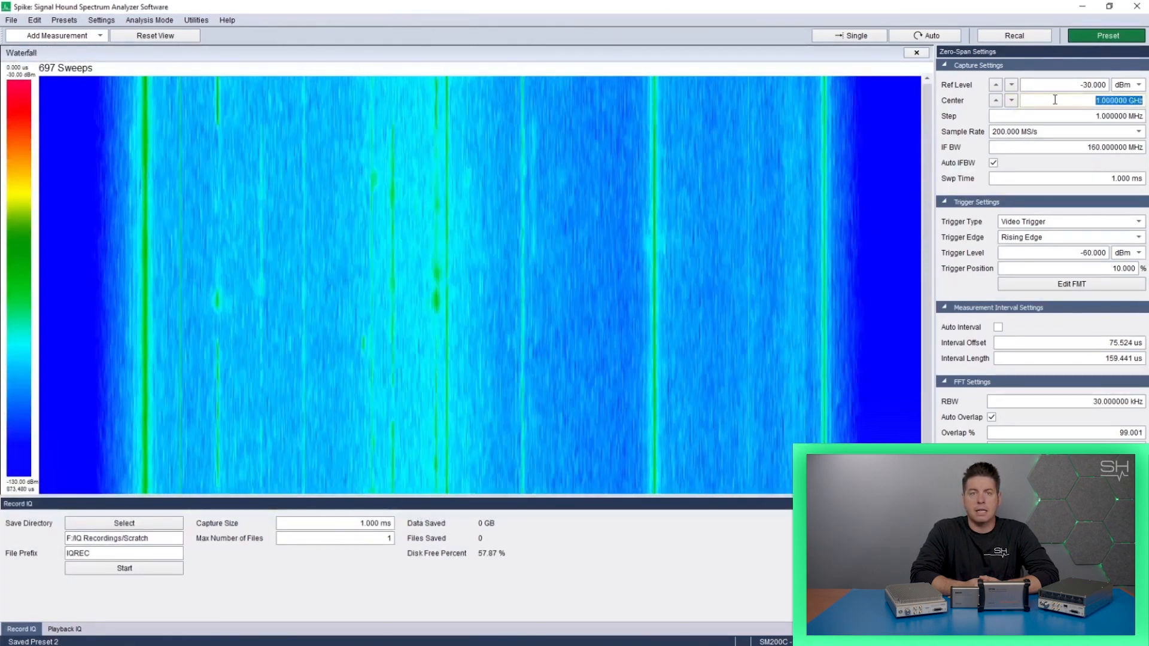
# Set center to 2.400000 GHz and show a spectrum view of a chosen waterfall sweep.
pyautogui.write('2.400000 GHz')
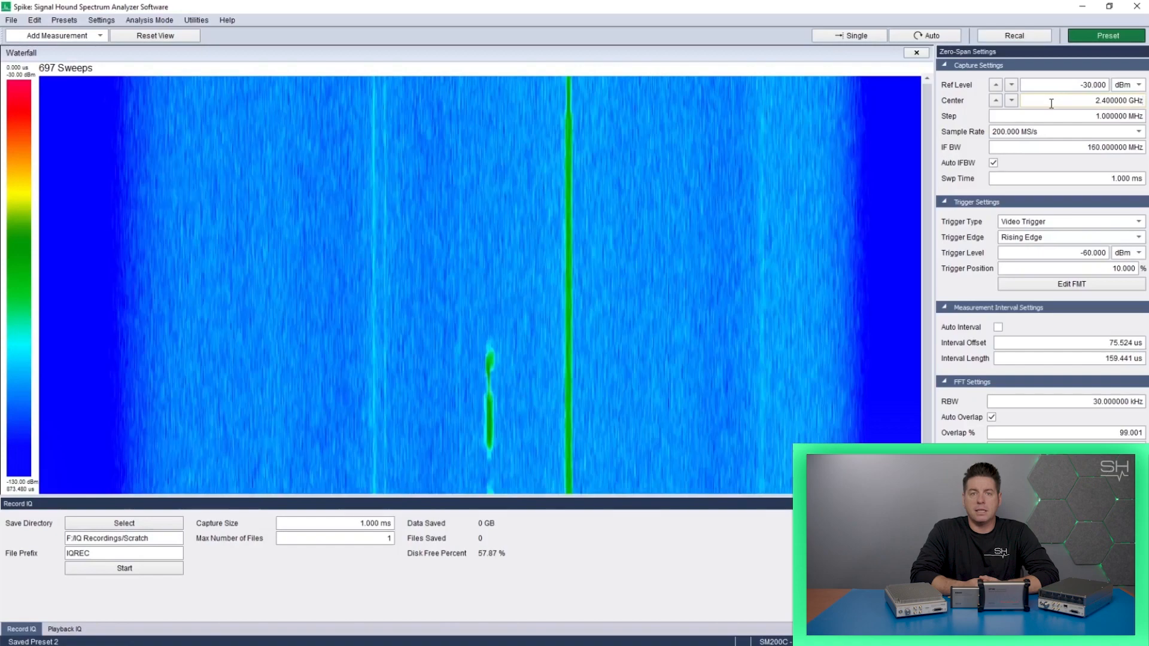
pyautogui.rightClick(409, 276)
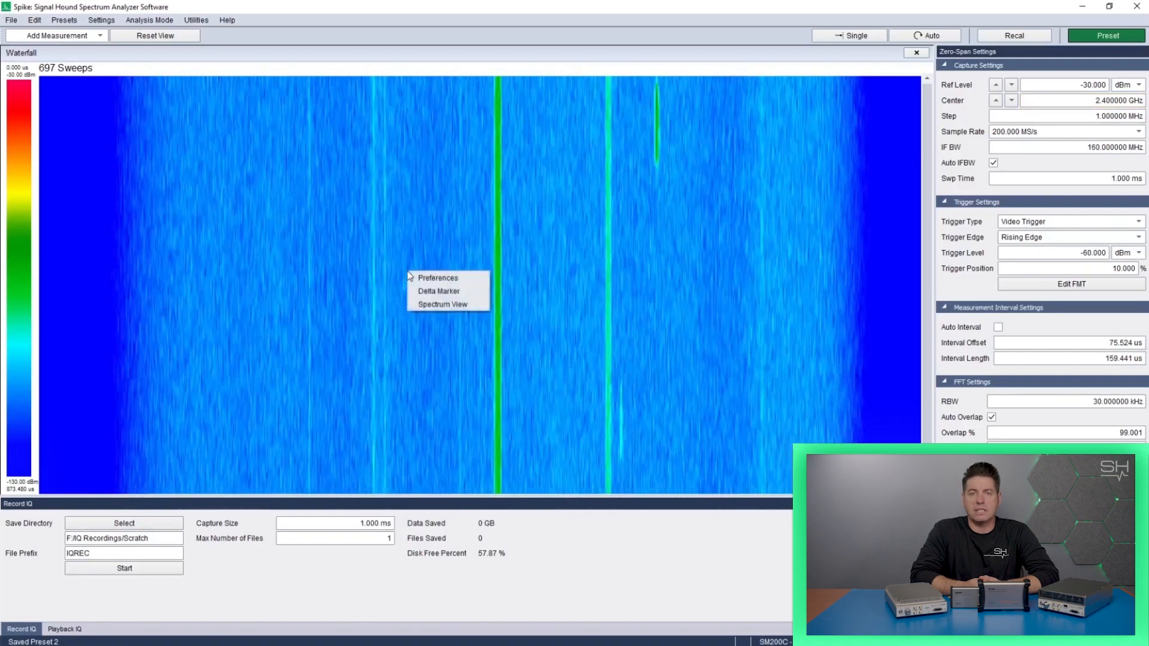
pyautogui.click(441, 303)
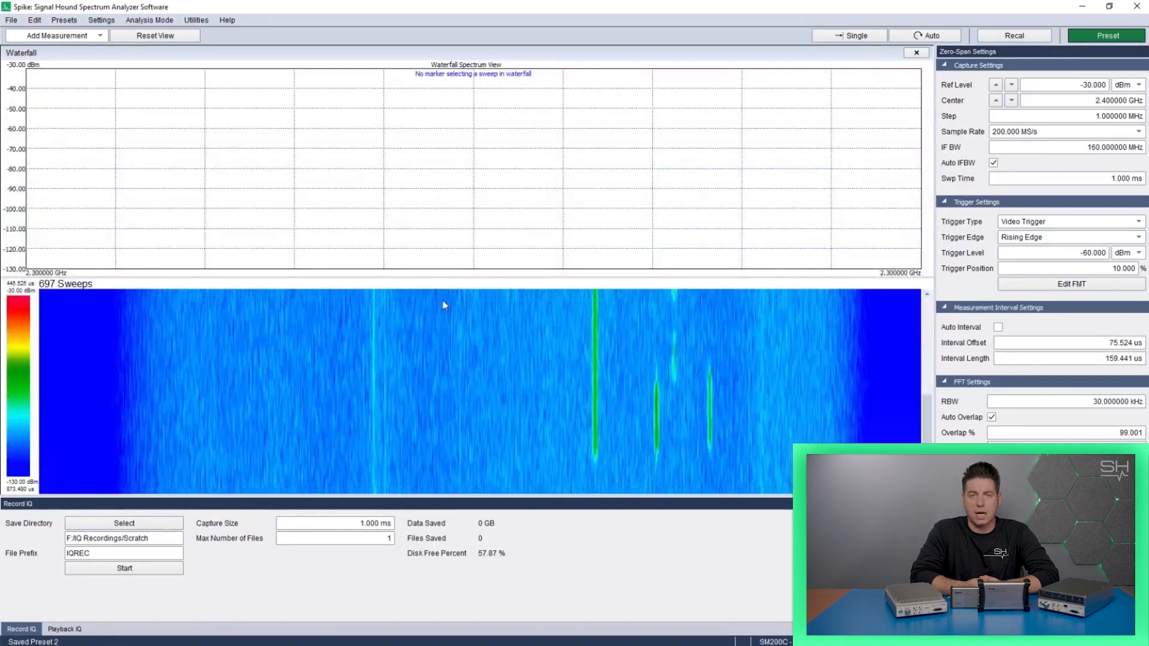
pyautogui.click(388, 384)
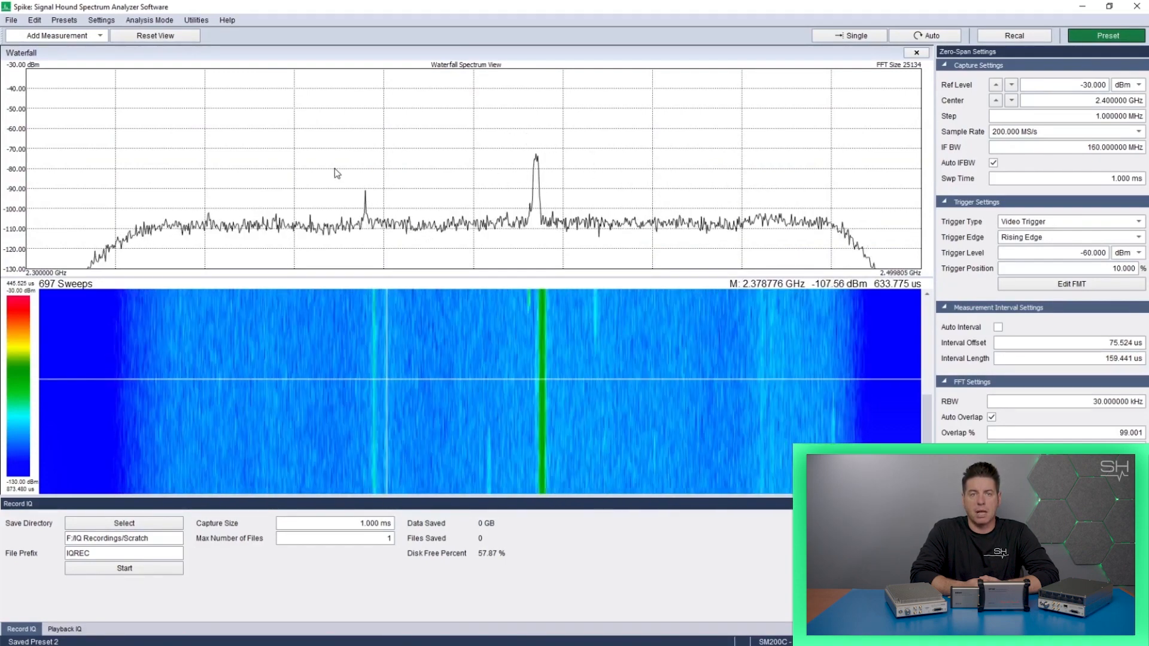
# Turn on Max Hold for the spectrum trace above the waterfall.
pyautogui.rightClick(335, 172)
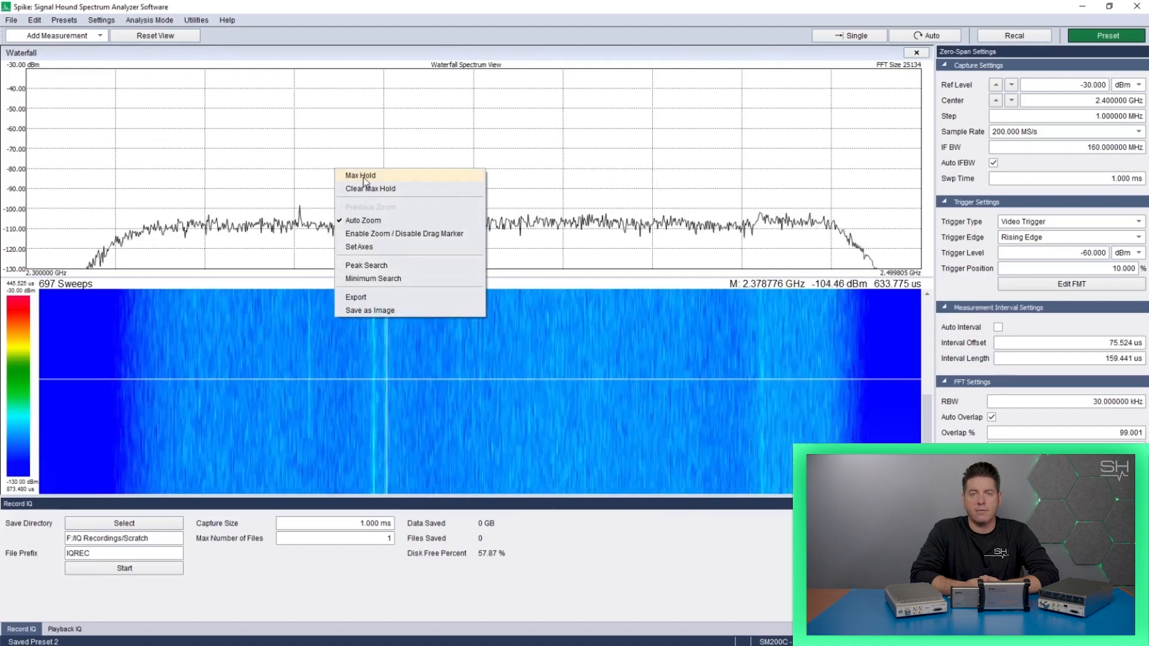
pyautogui.click(360, 175)
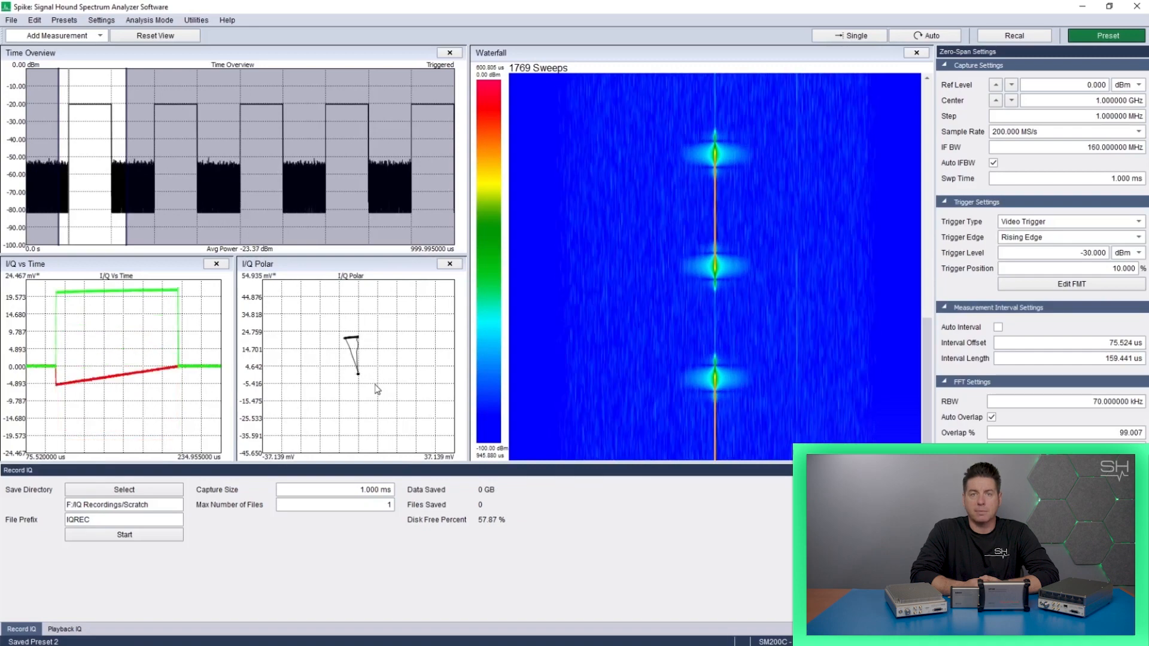
# Show a spectrum view above the waterfall plotting a selected sweep near 931.441048 MHz.
pyautogui.rightClick(629, 222)
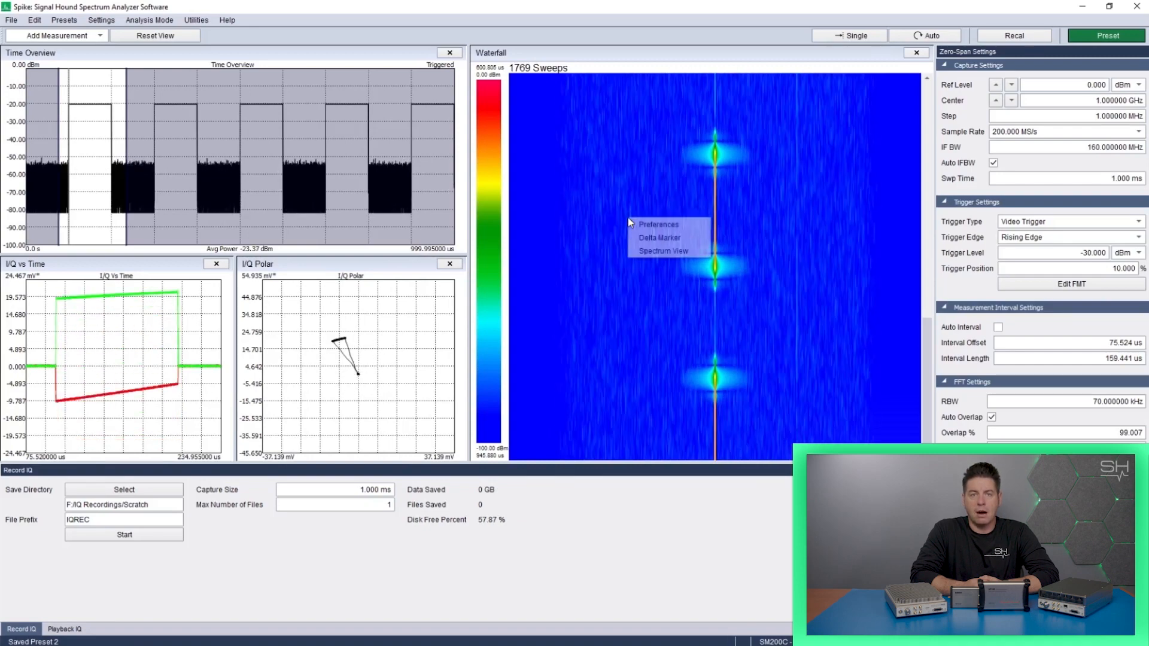
pyautogui.click(662, 250)
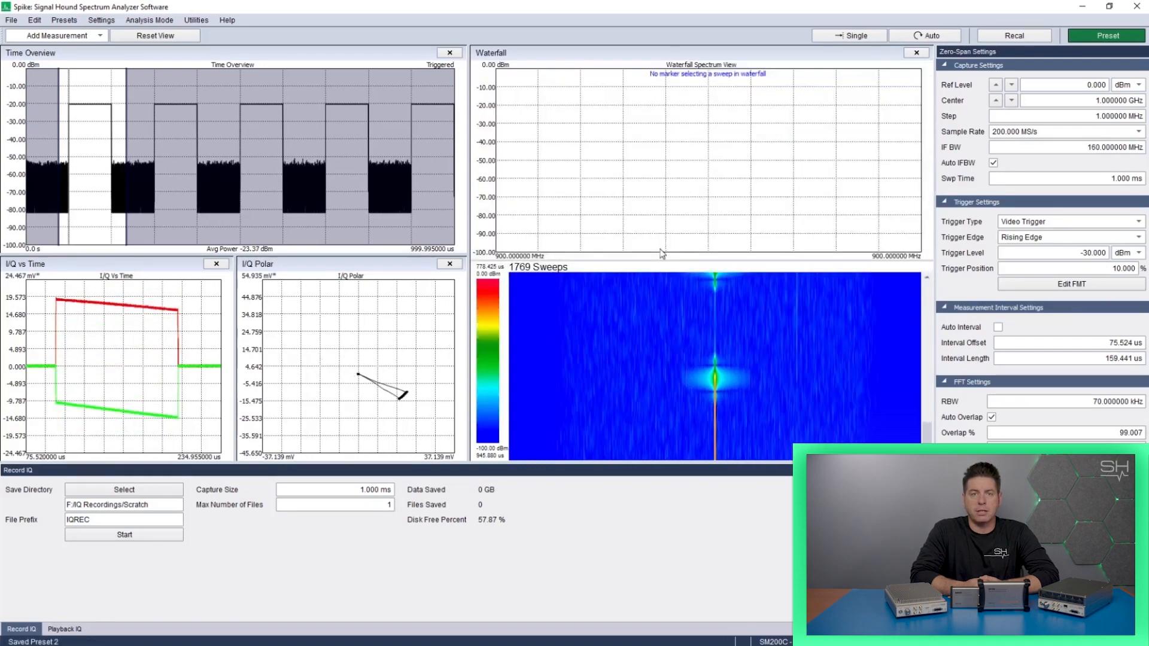
pyautogui.click(576, 345)
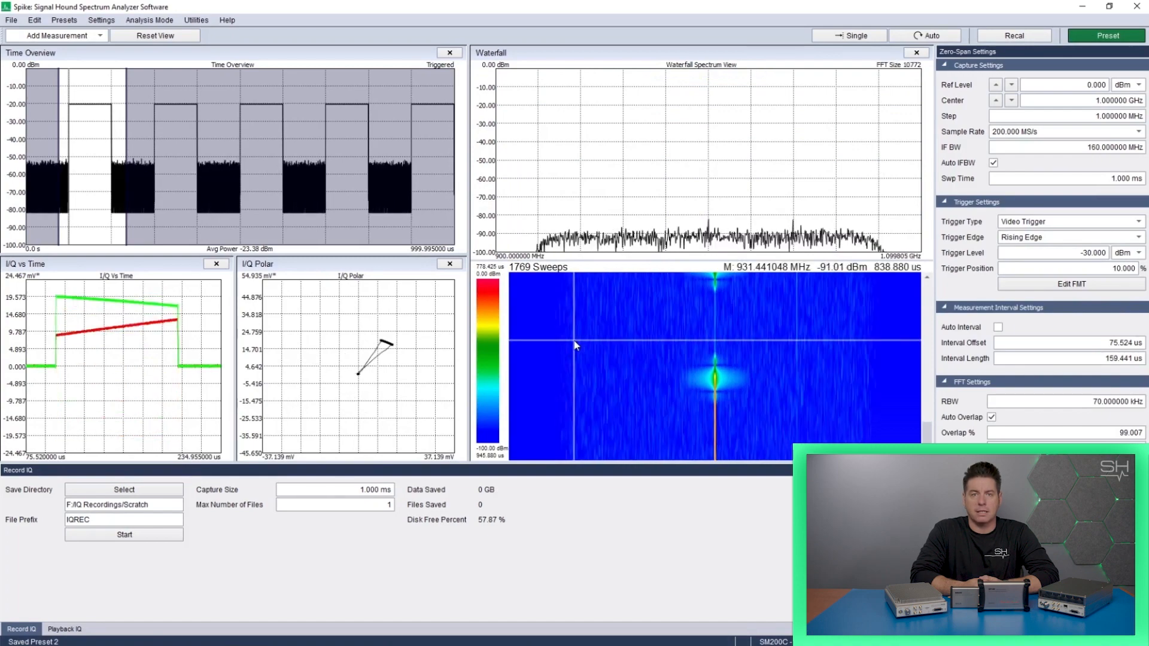